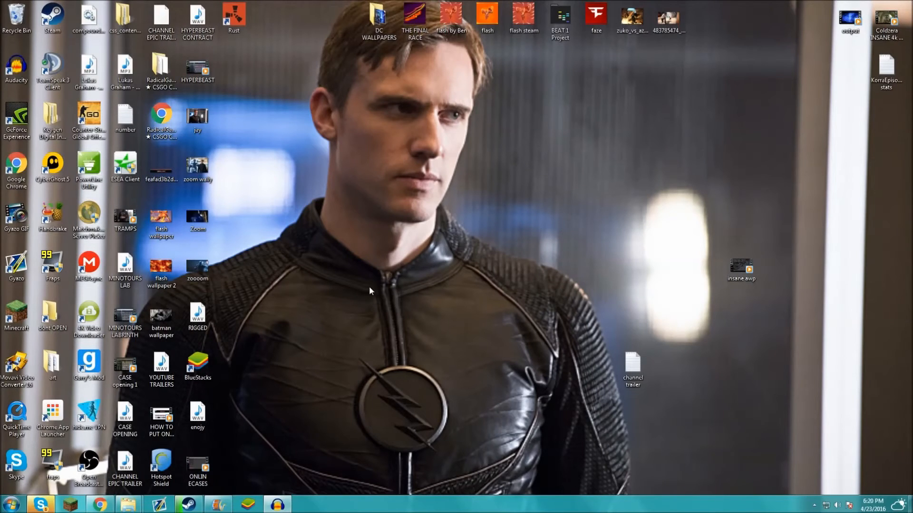
mouse_move(622, 282)
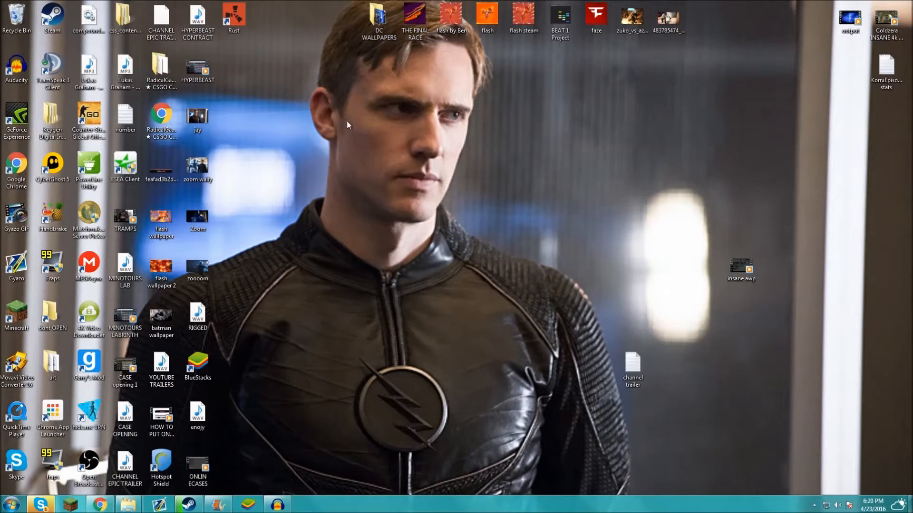
mouse_move(328, 365)
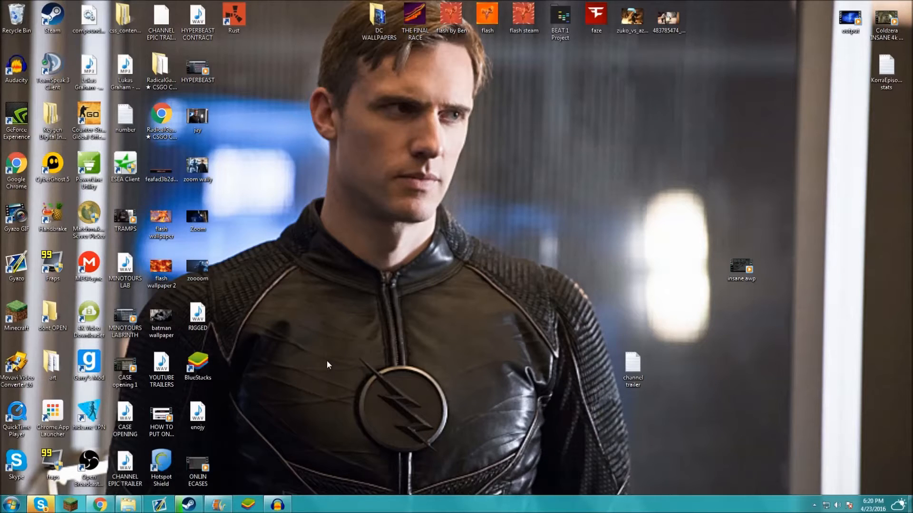
mouse_move(300, 349)
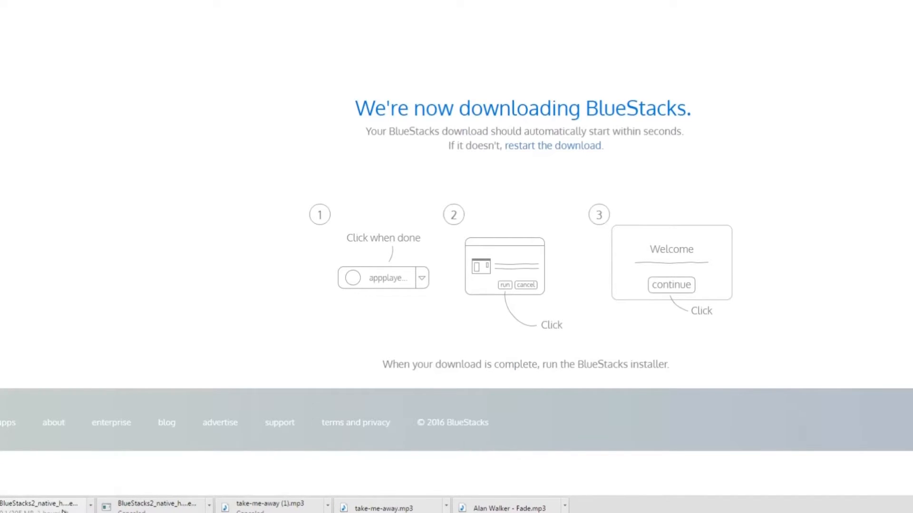
mouse_move(94, 508)
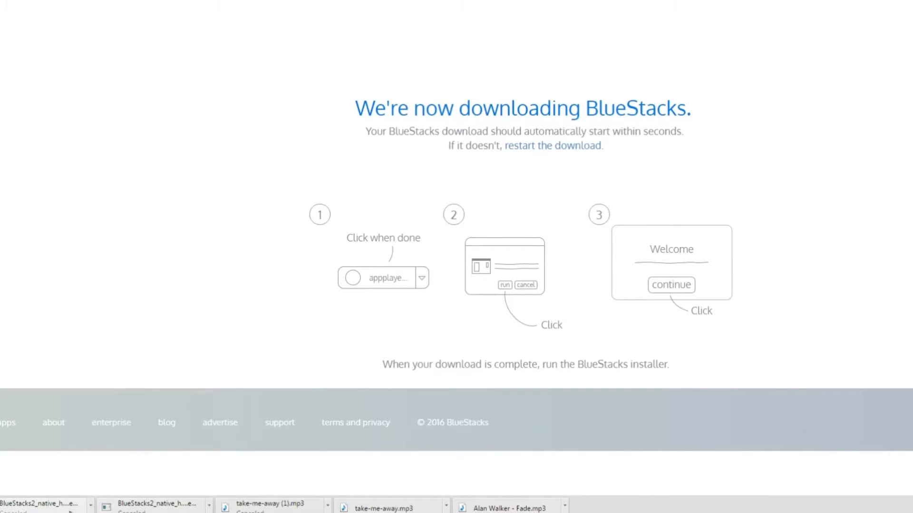
mouse_move(298, 496)
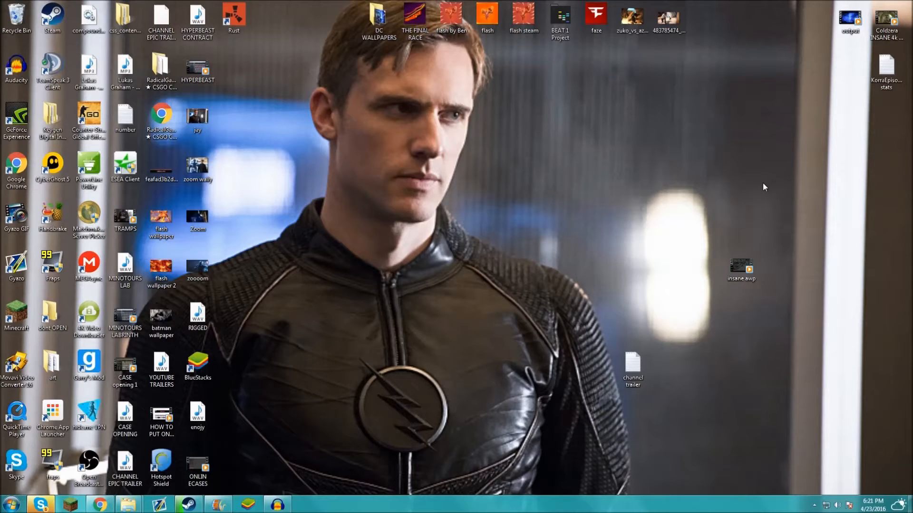
mouse_move(534, 227)
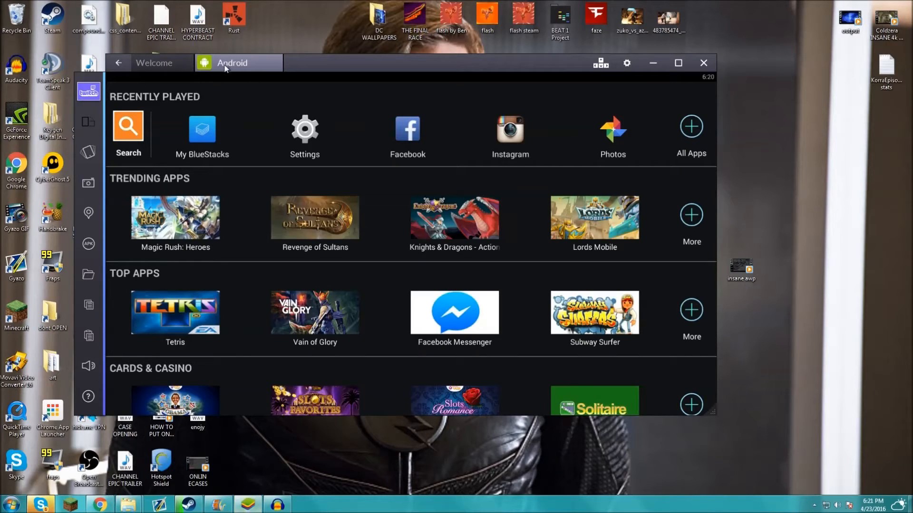
mouse_move(257, 68)
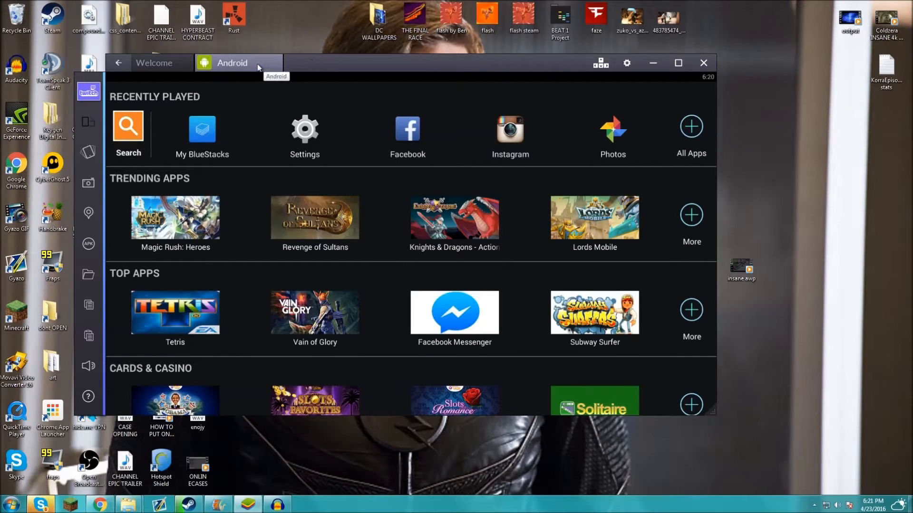
- Switch to the Android view and return to the player's home screen
click(127, 126)
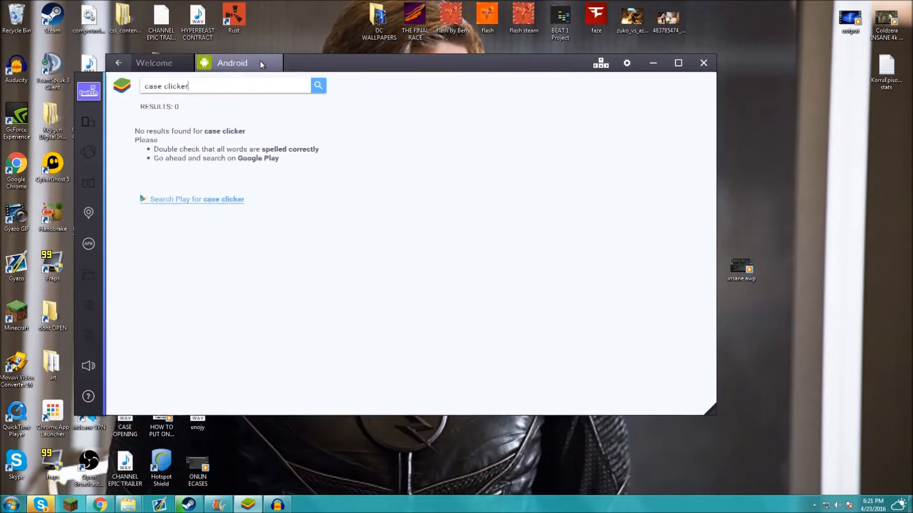
click(118, 62)
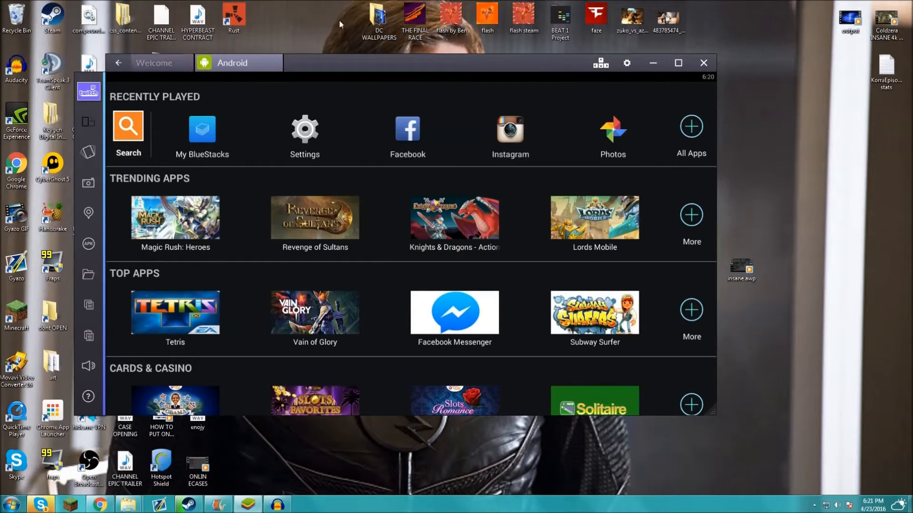
mouse_move(710, 139)
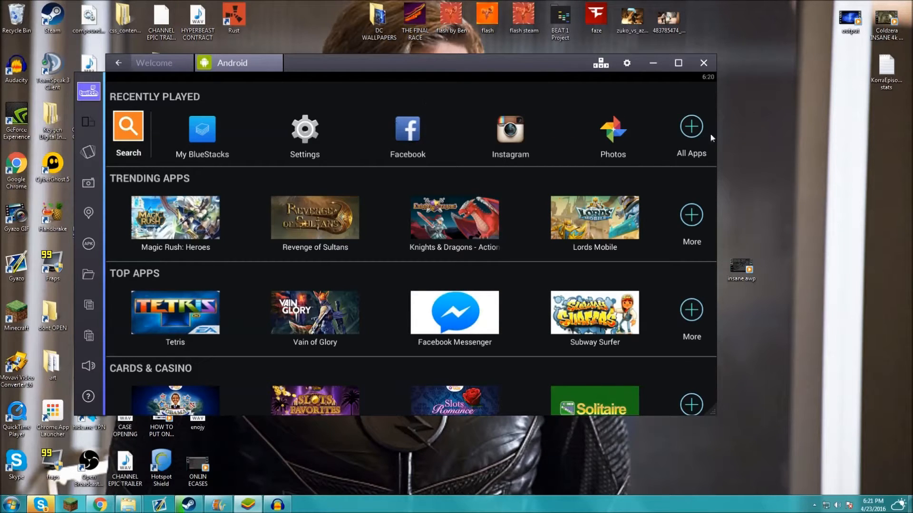
mouse_move(626, 63)
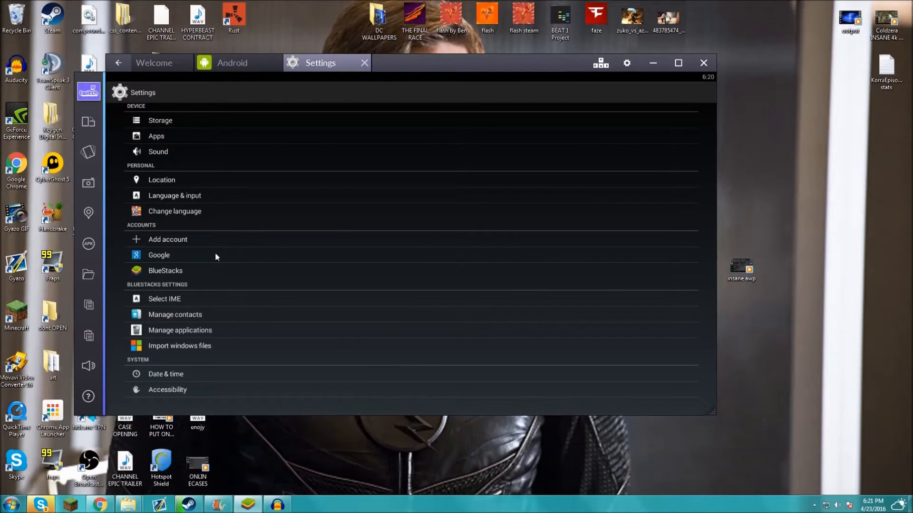
click(167, 239)
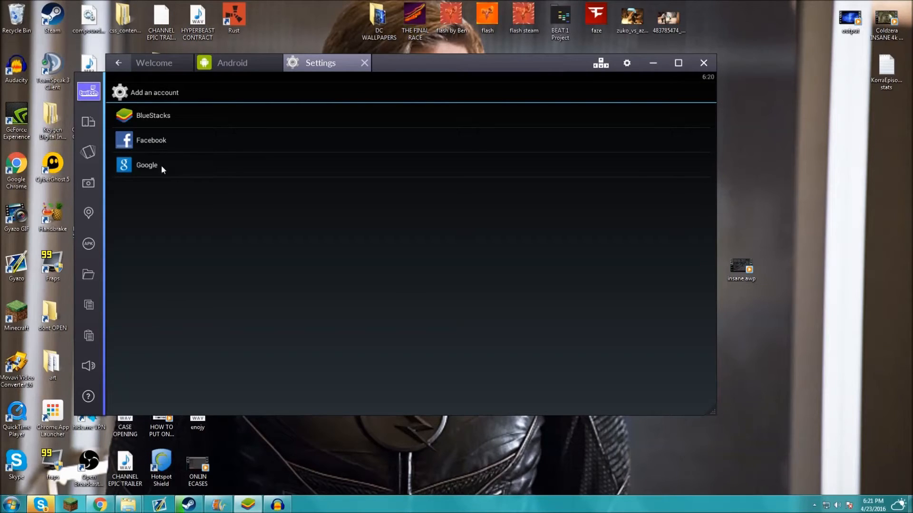
click(146, 165)
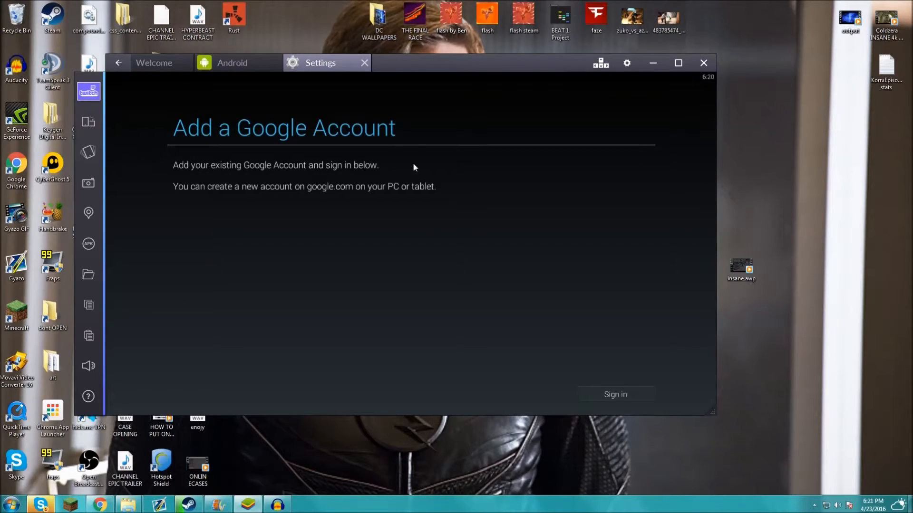
mouse_move(633, 390)
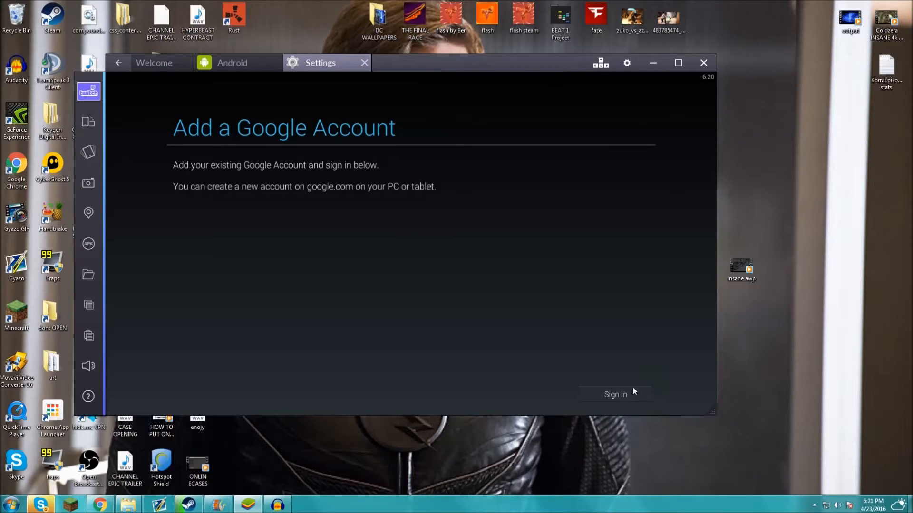
click(616, 393)
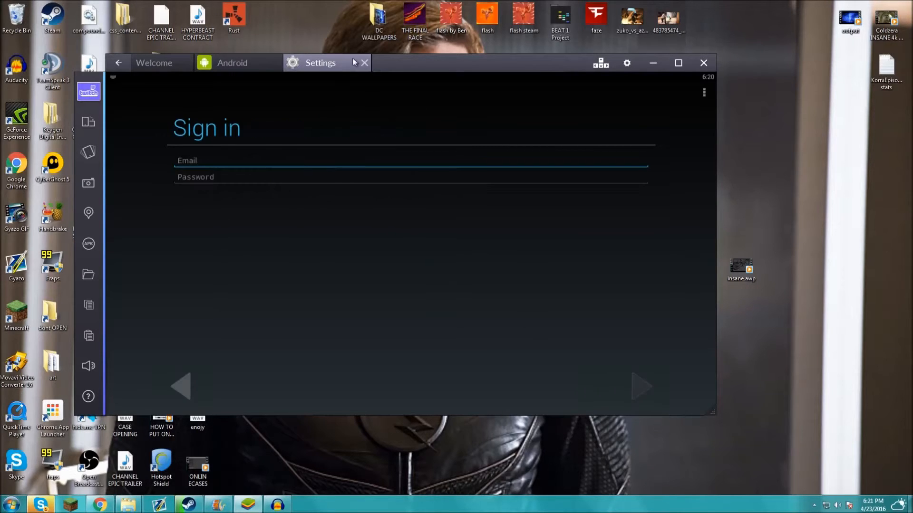
mouse_move(398, 71)
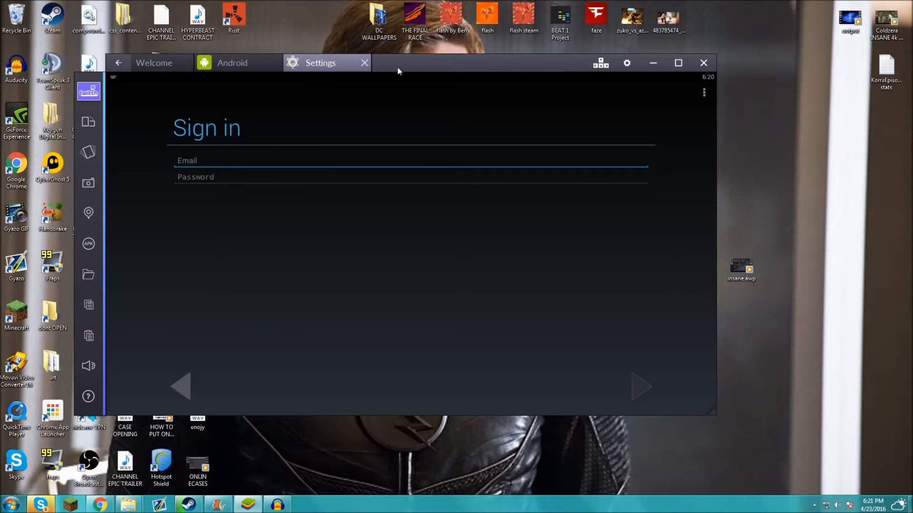
mouse_move(362, 40)
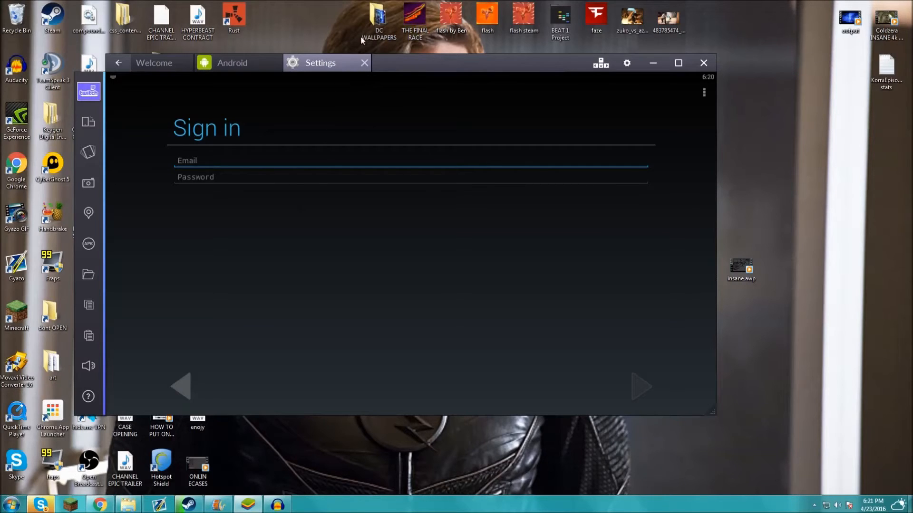
click(364, 63)
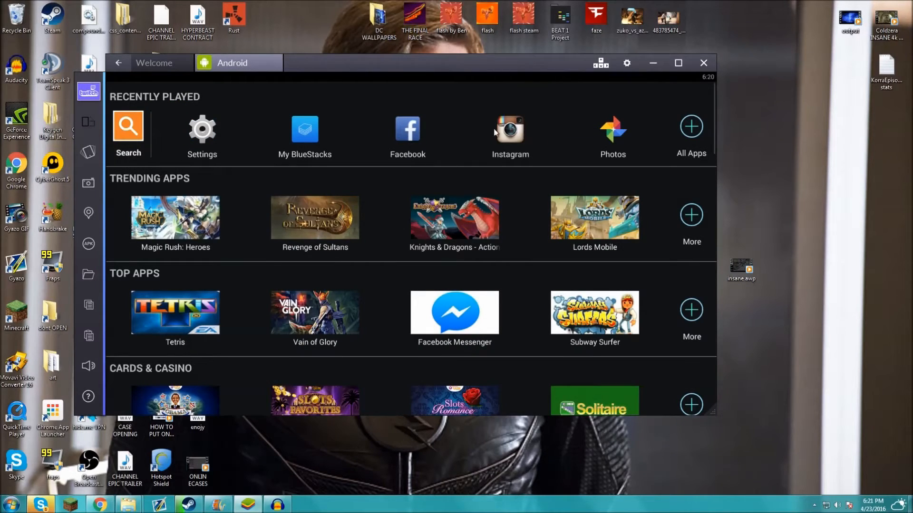
mouse_move(342, 8)
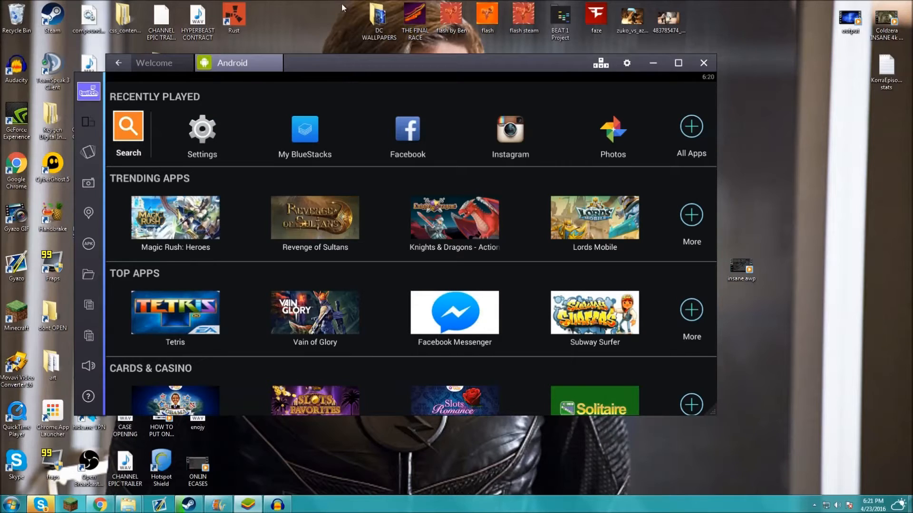
mouse_move(320, 114)
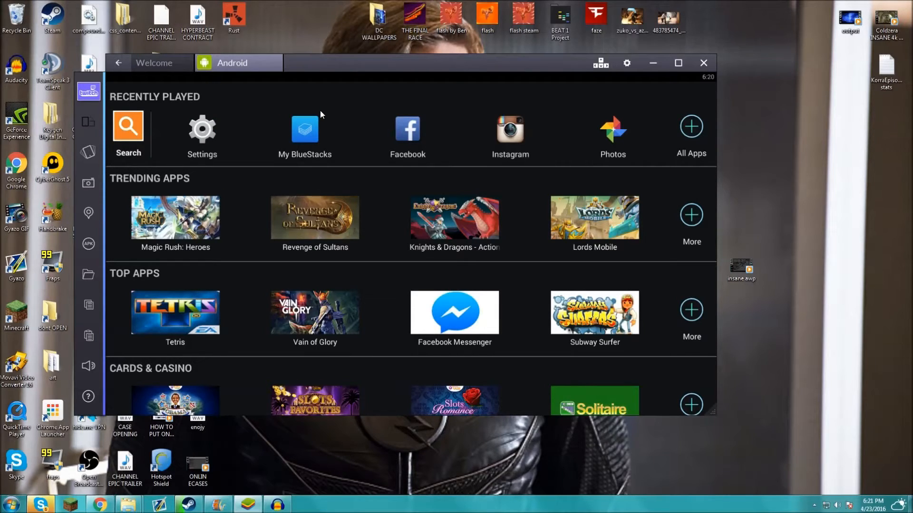
mouse_move(350, 77)
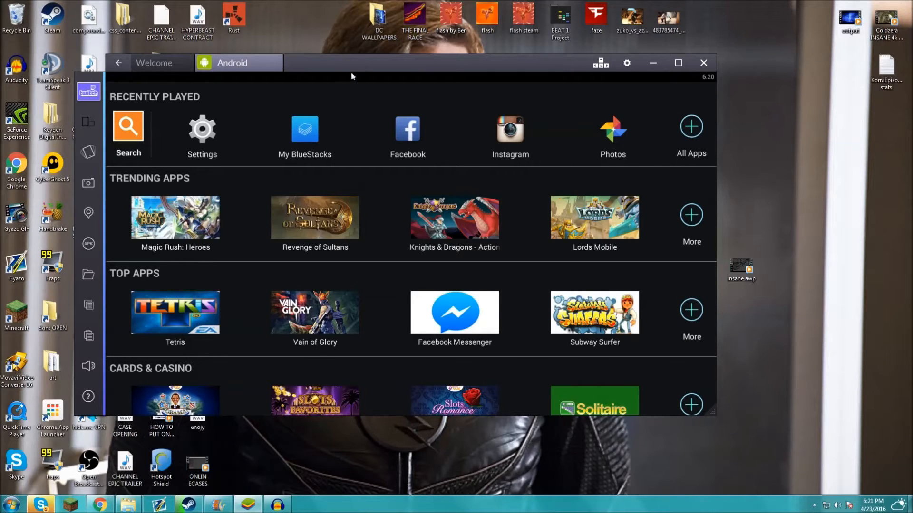
- Reposition the player window, then bring up the app search screen
drag(348, 63, 367, 39)
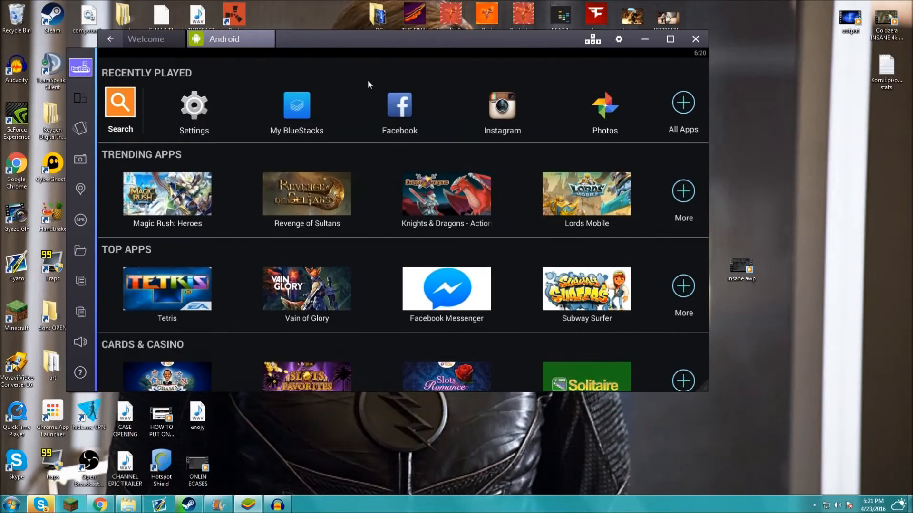
mouse_move(372, 54)
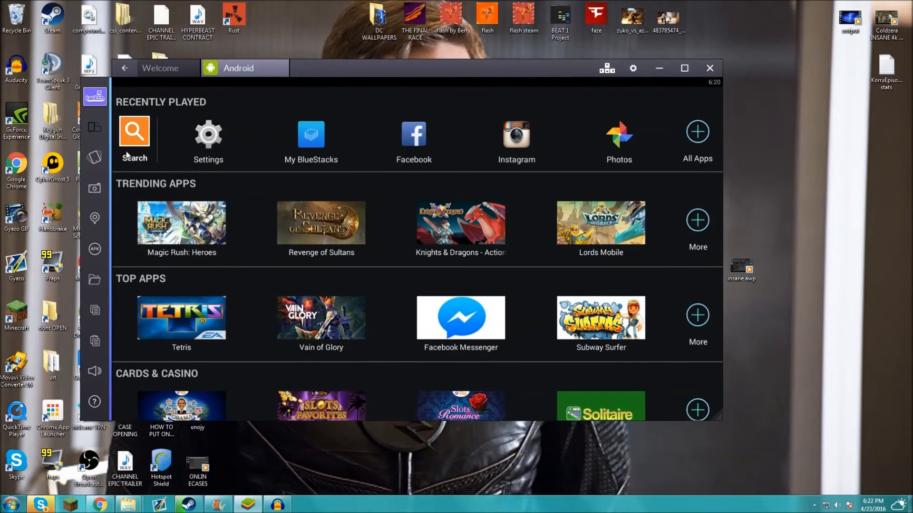
click(134, 136)
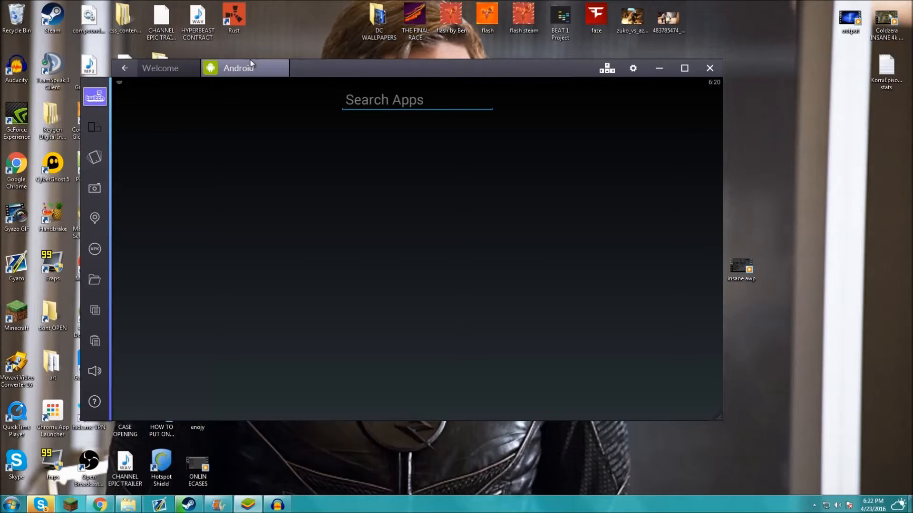
mouse_move(380, 110)
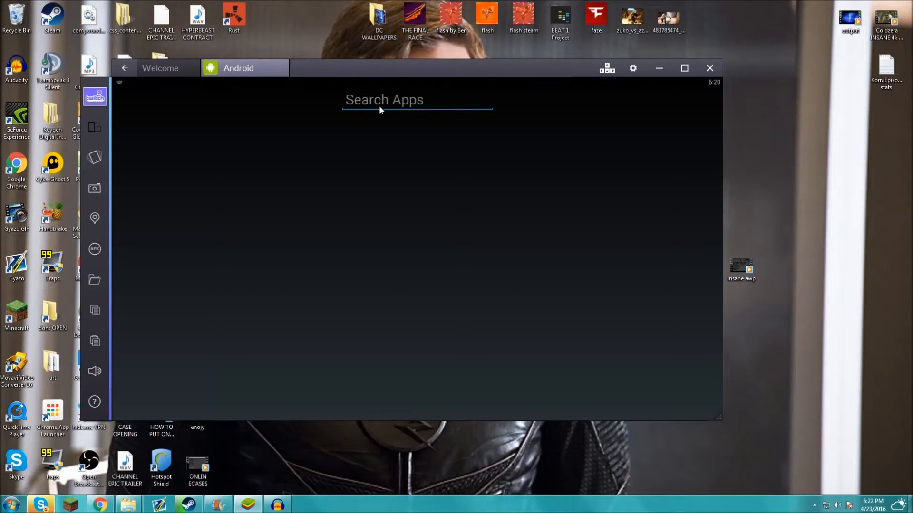
- Search Google Play for 'steam' to list Valve's Steam app
text(steam)
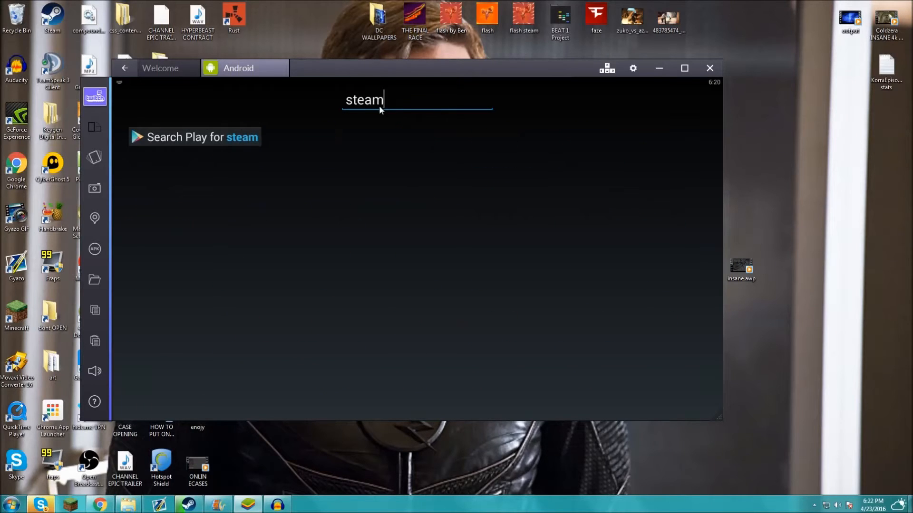
click(194, 137)
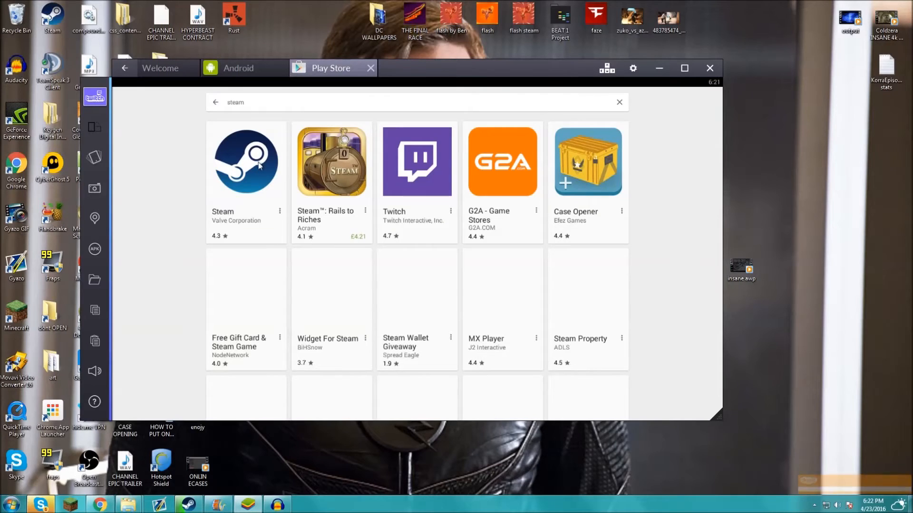
- Start installing Valve's Steam app from its Play Store page
click(245, 162)
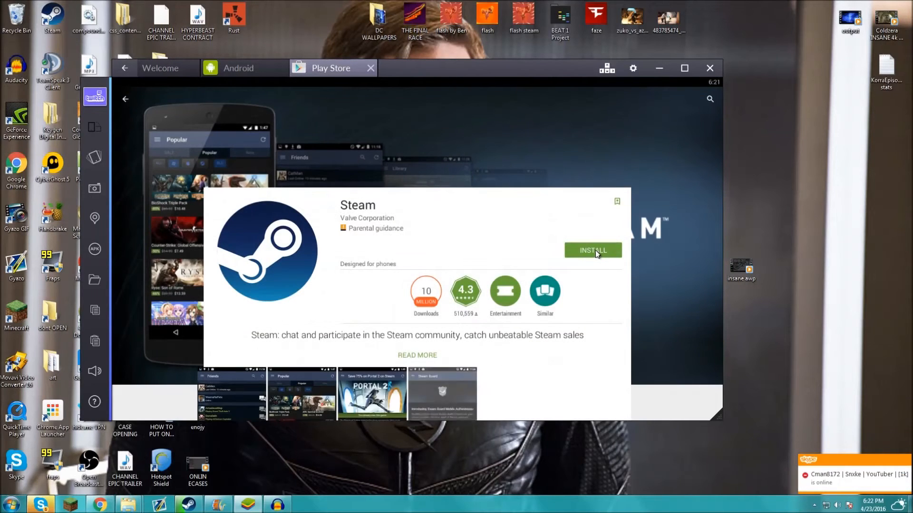
click(593, 250)
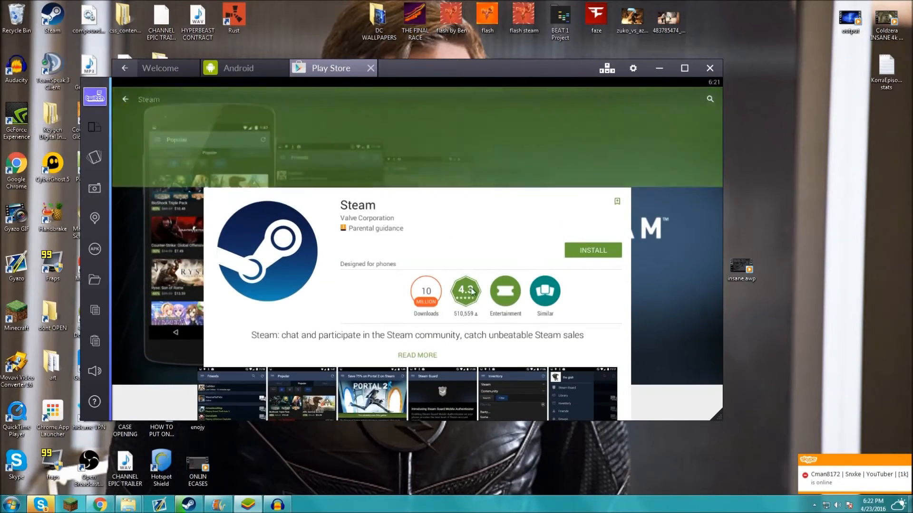
click(591, 250)
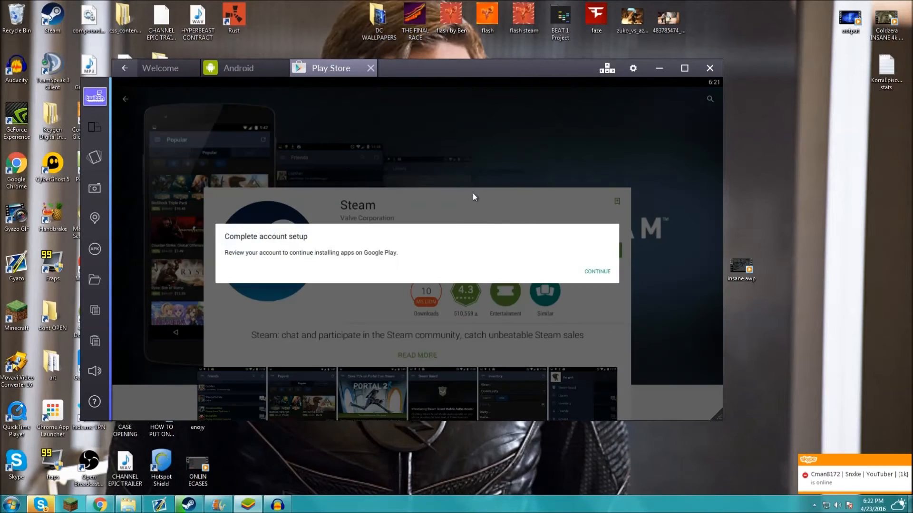
click(596, 271)
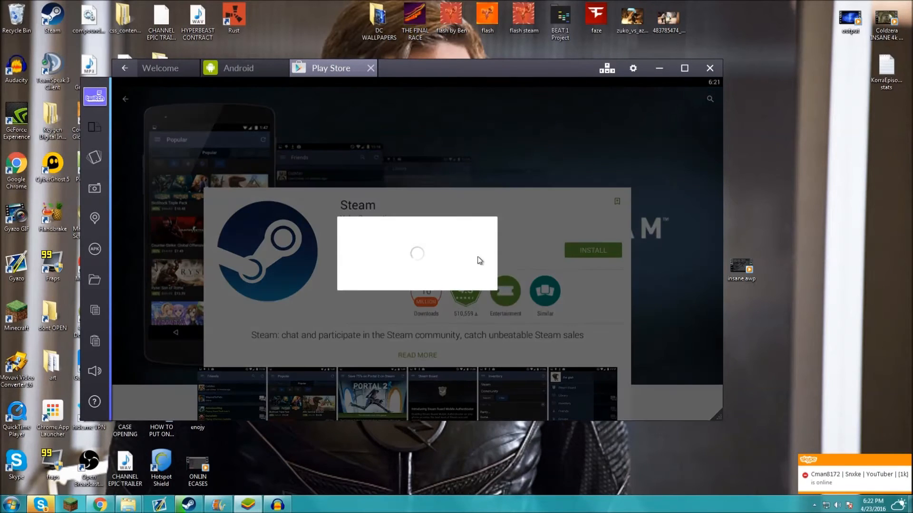
mouse_move(440, 258)
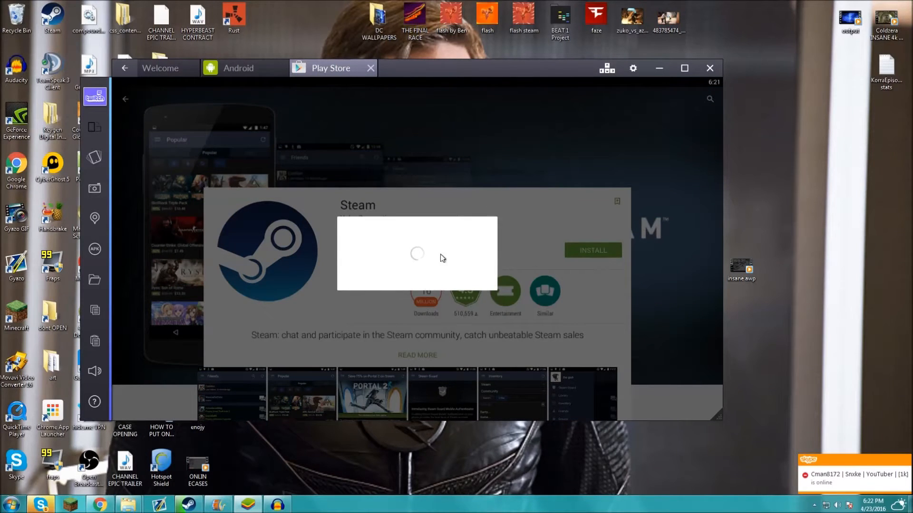
mouse_move(362, 257)
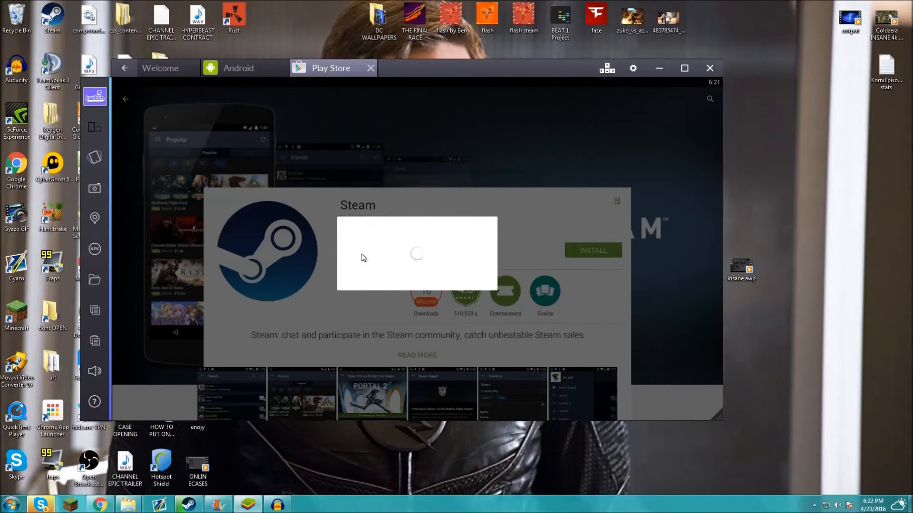
mouse_move(269, 160)
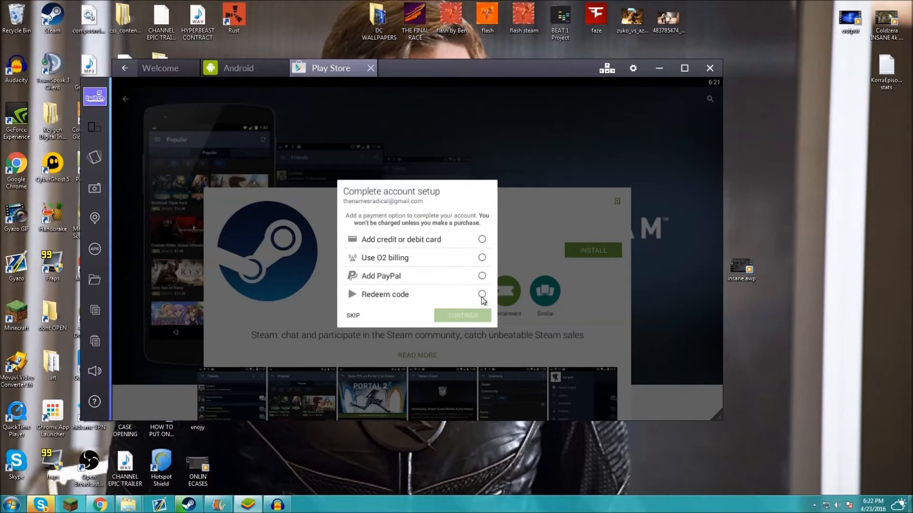
click(482, 294)
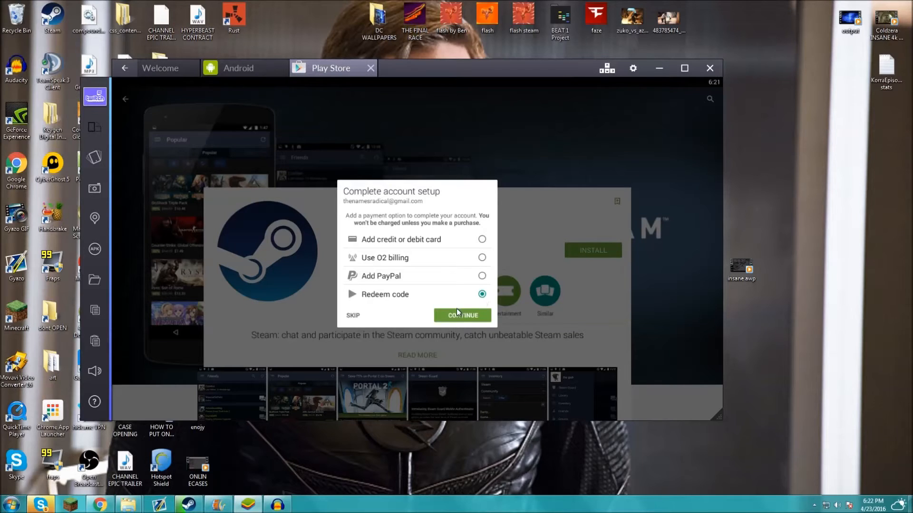
click(462, 315)
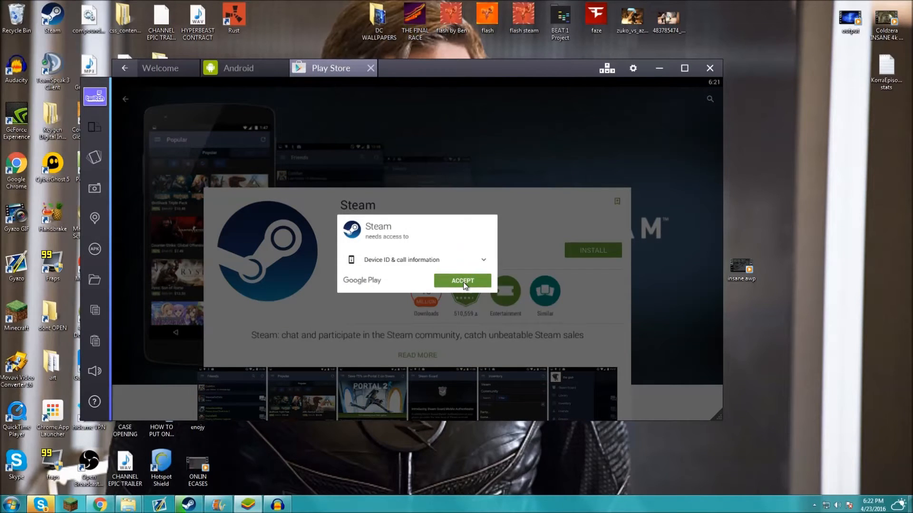
click(462, 281)
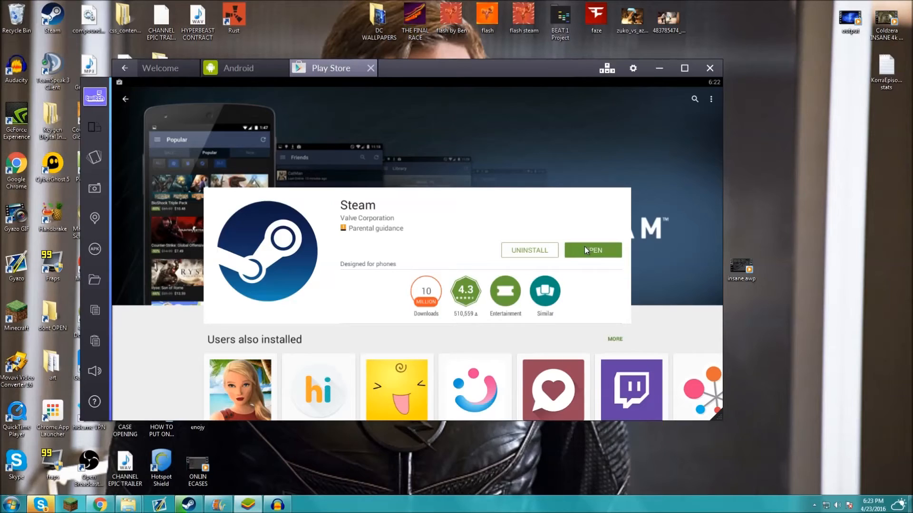
mouse_move(345, 208)
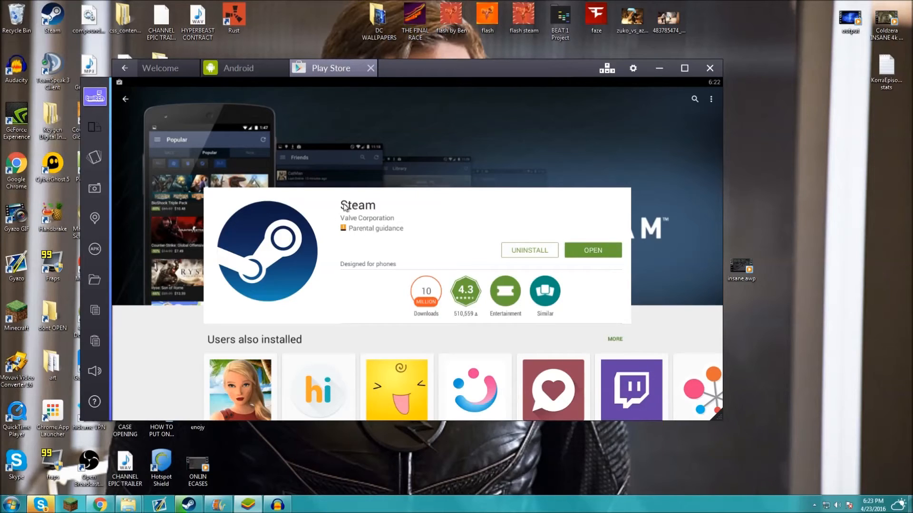
- Launch the installed Steam app and sign in with the account username and password
click(591, 250)
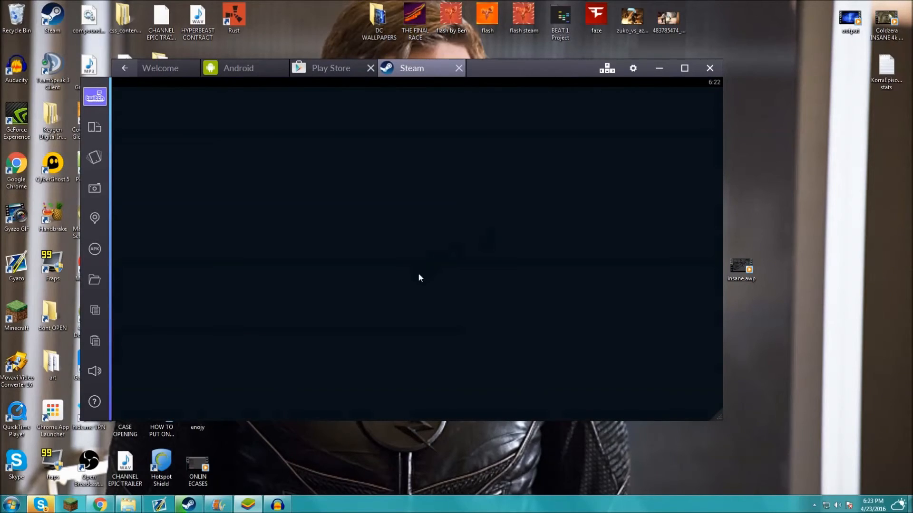
mouse_move(441, 88)
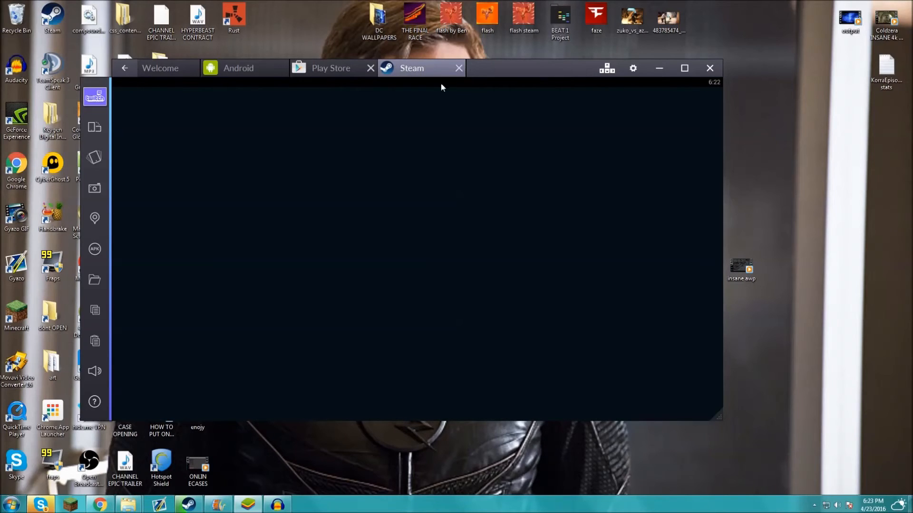
mouse_move(398, 118)
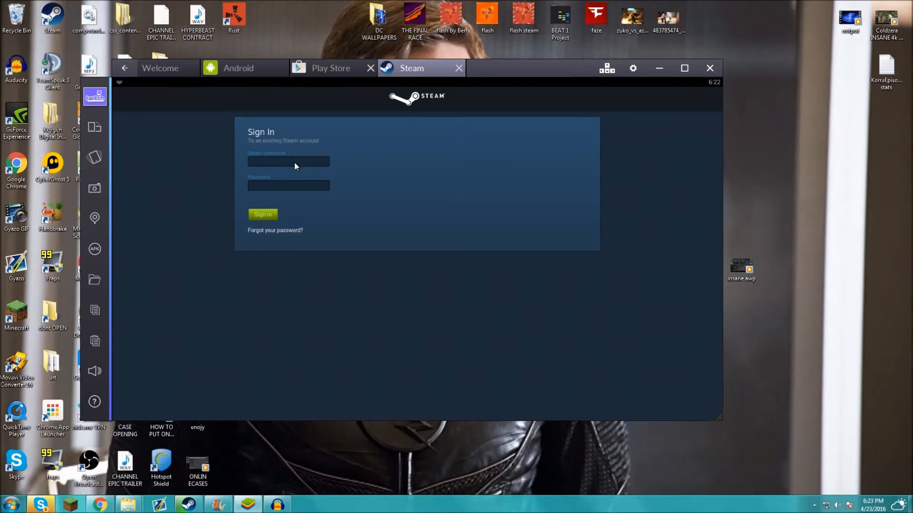
text(b)
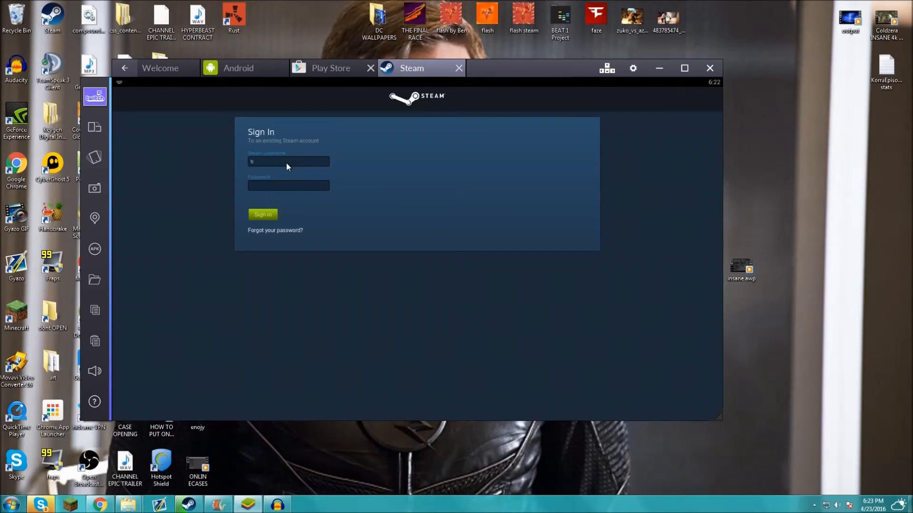
click(262, 214)
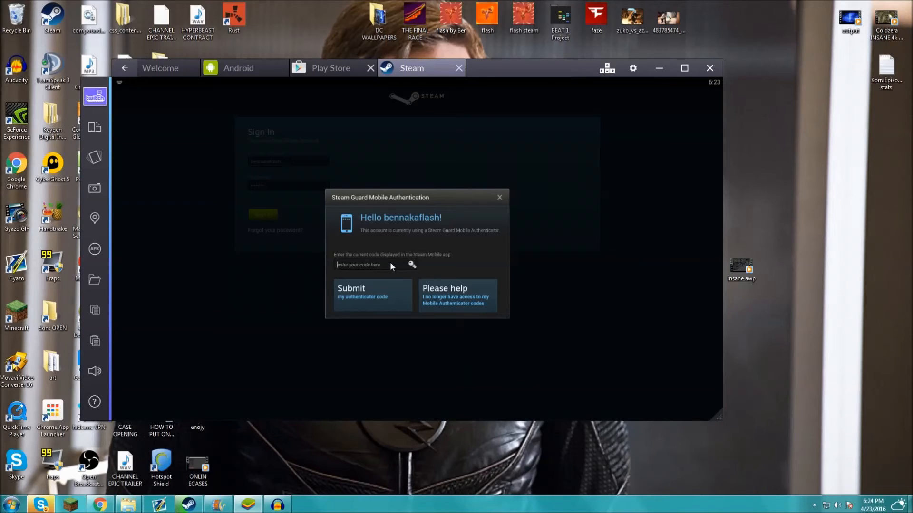
- Enter and submit the Steam Guard authenticator code to finish signing in
text(F)
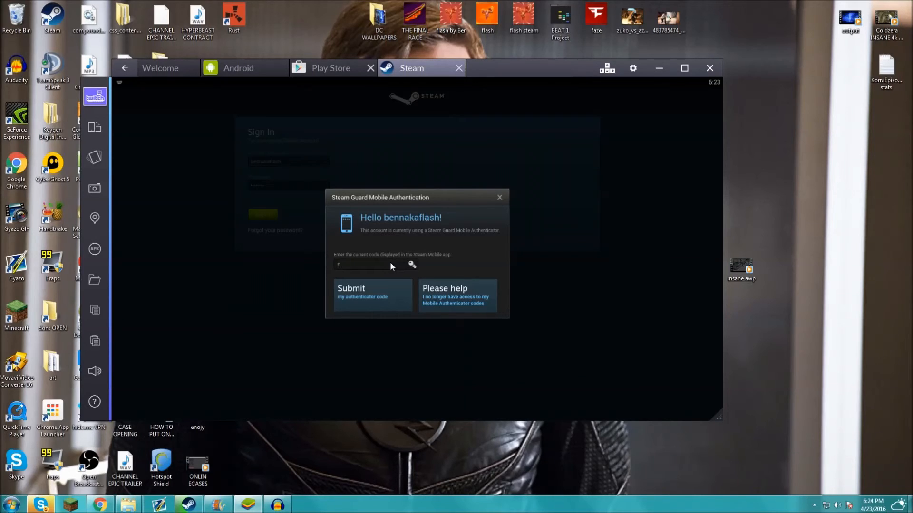
click(351, 292)
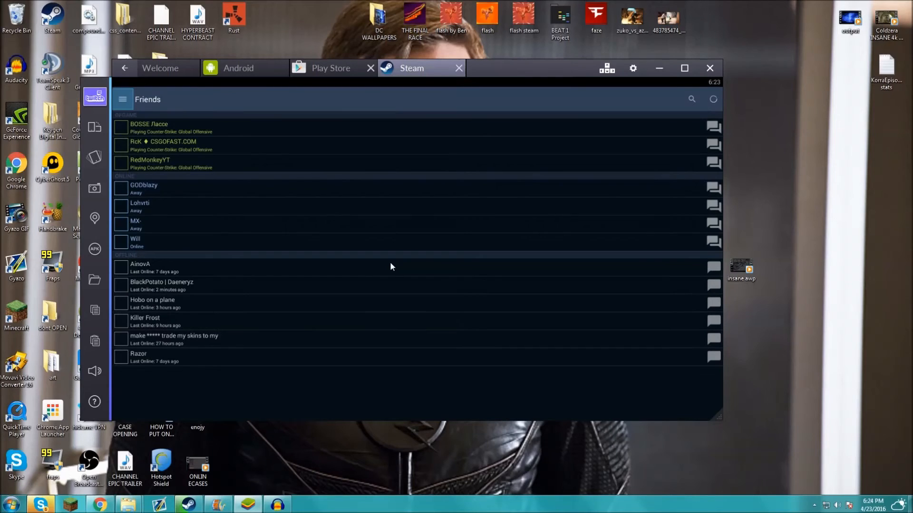
- Go to the Steam Guard page from the Steam app's navigation menu
click(122, 99)
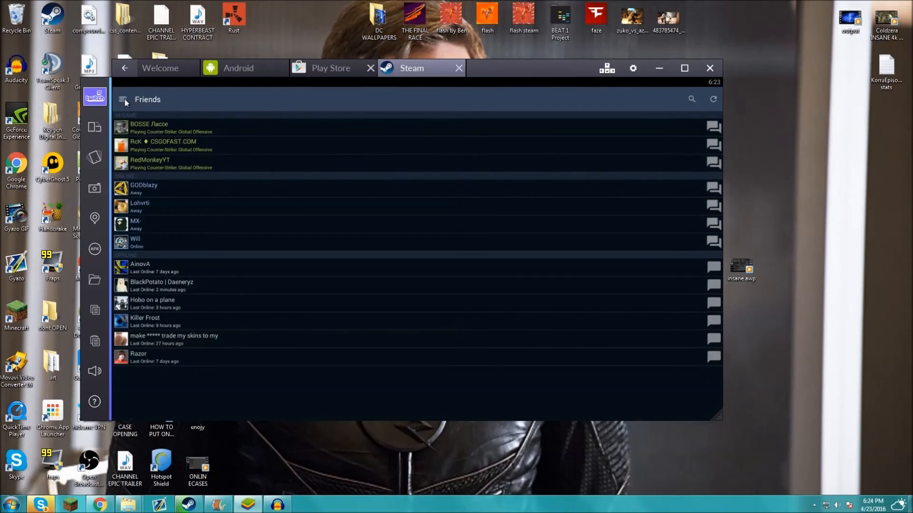
click(123, 99)
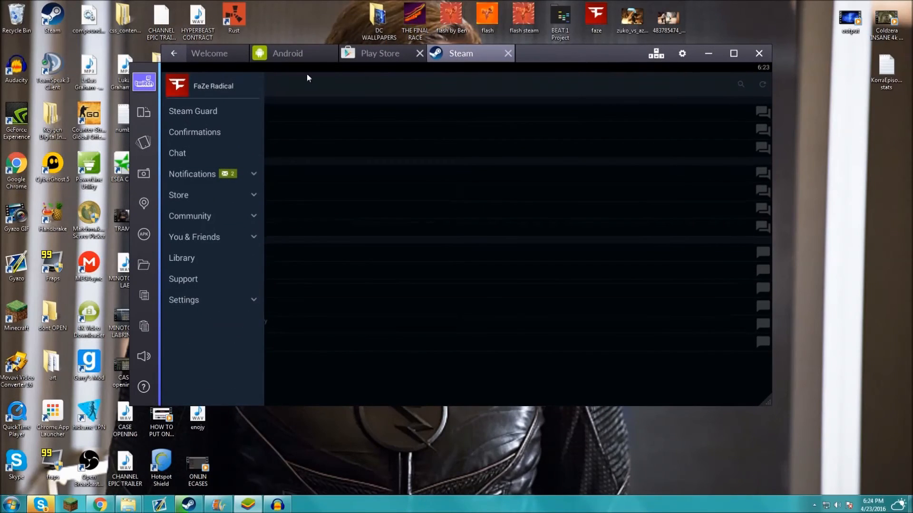
mouse_move(242, 155)
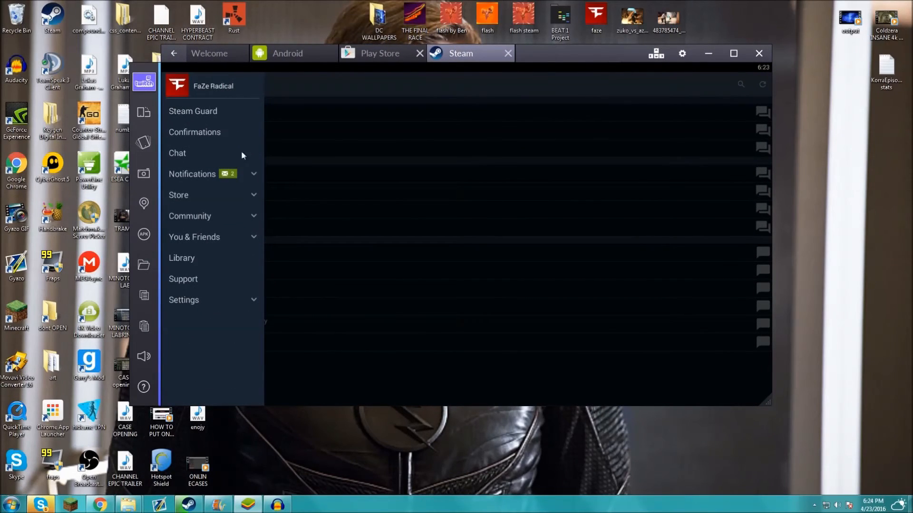
click(193, 112)
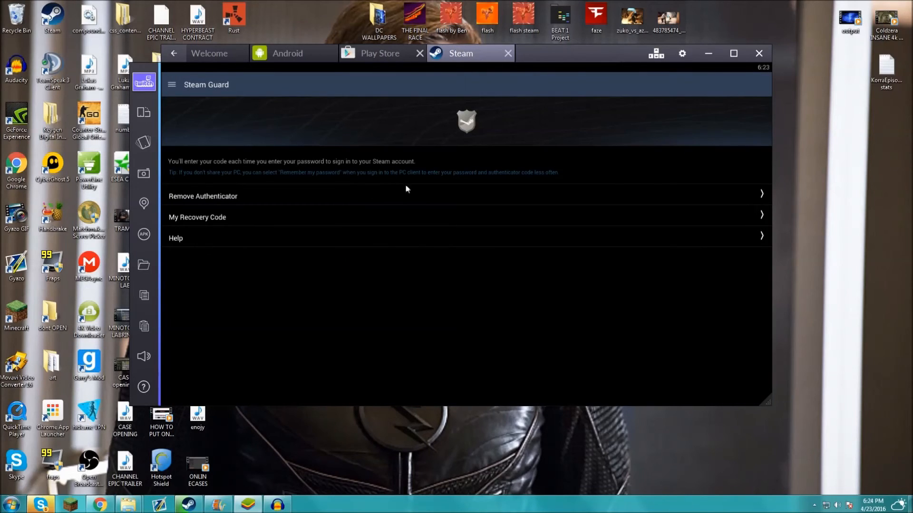
mouse_move(587, 188)
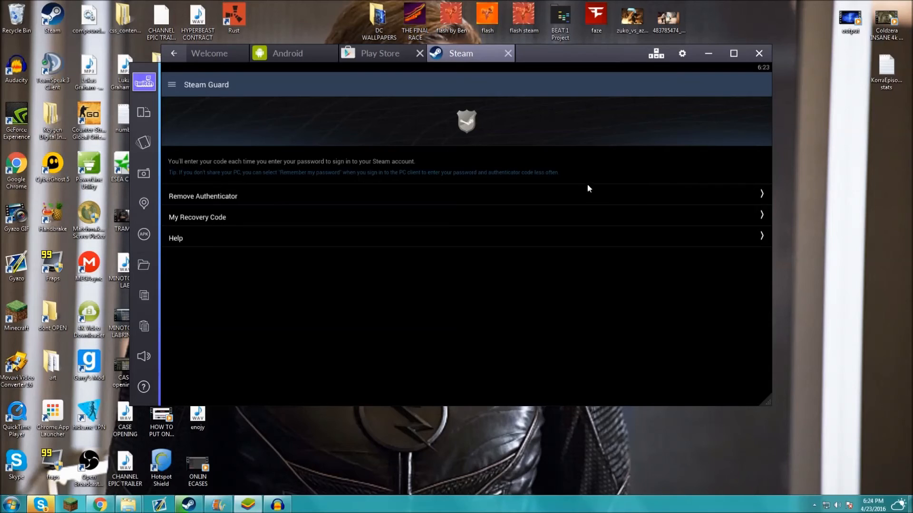
mouse_move(507, 206)
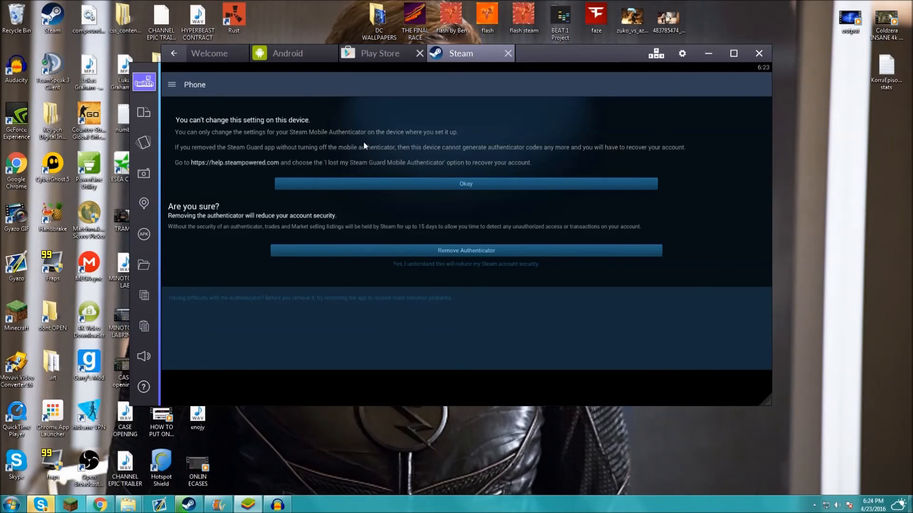
click(171, 85)
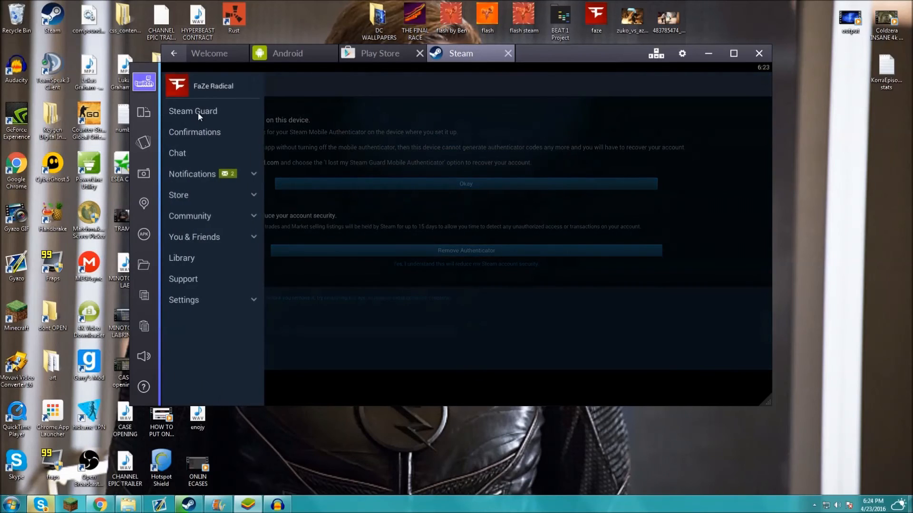
click(193, 111)
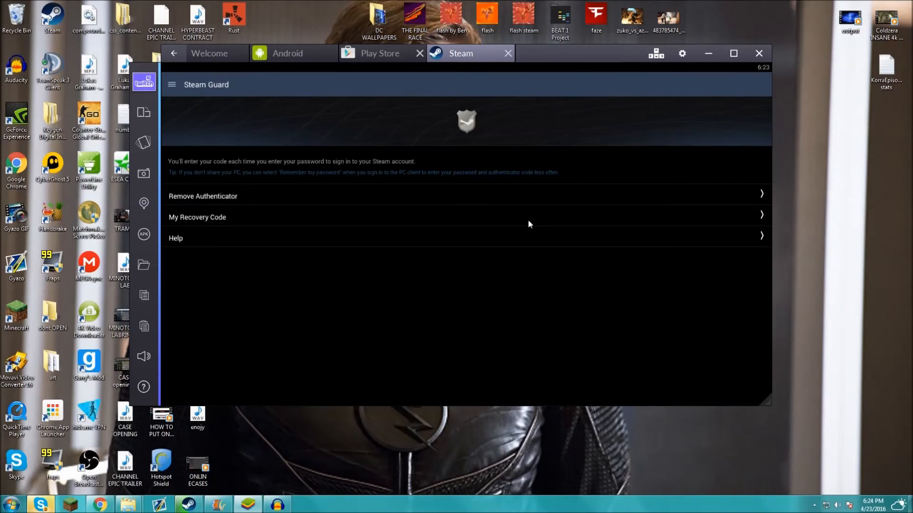
mouse_move(623, 149)
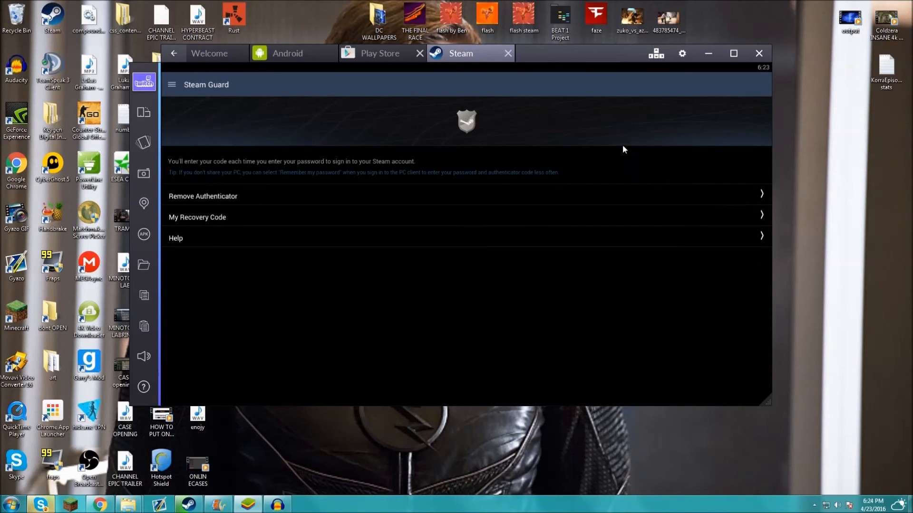
mouse_move(619, 147)
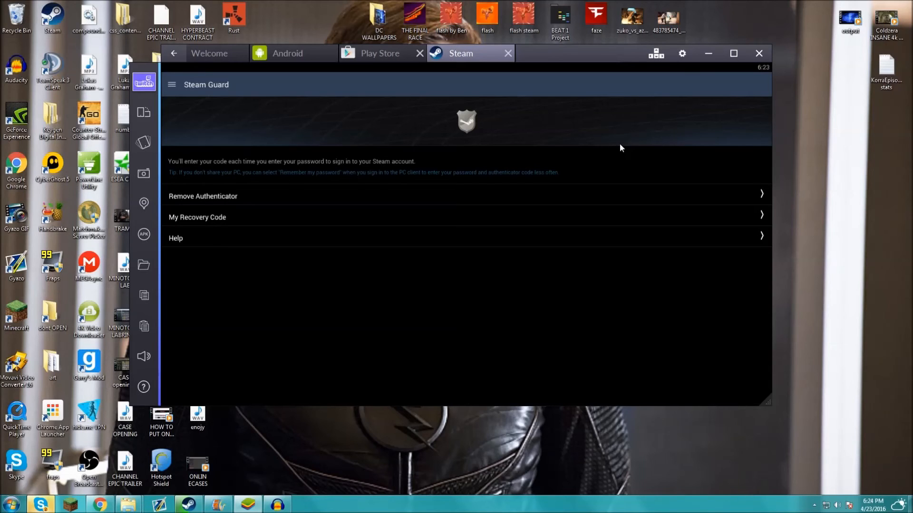
click(171, 85)
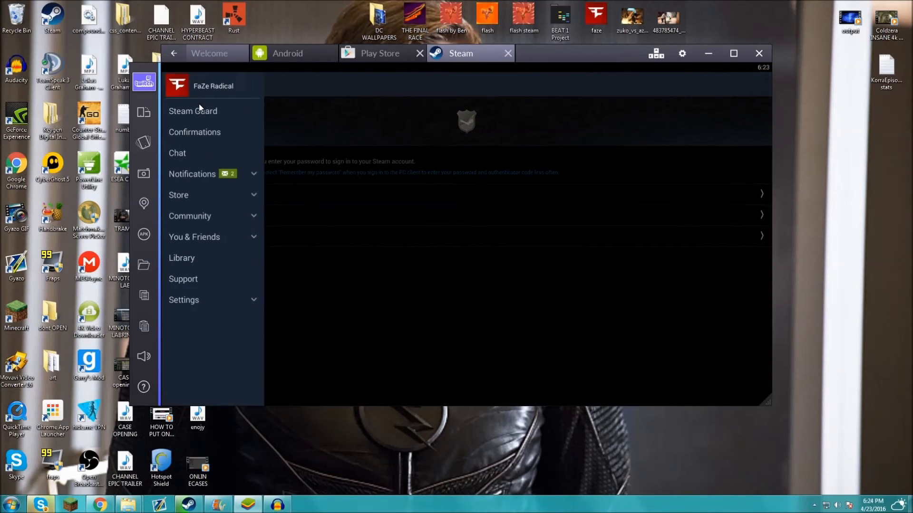
click(193, 110)
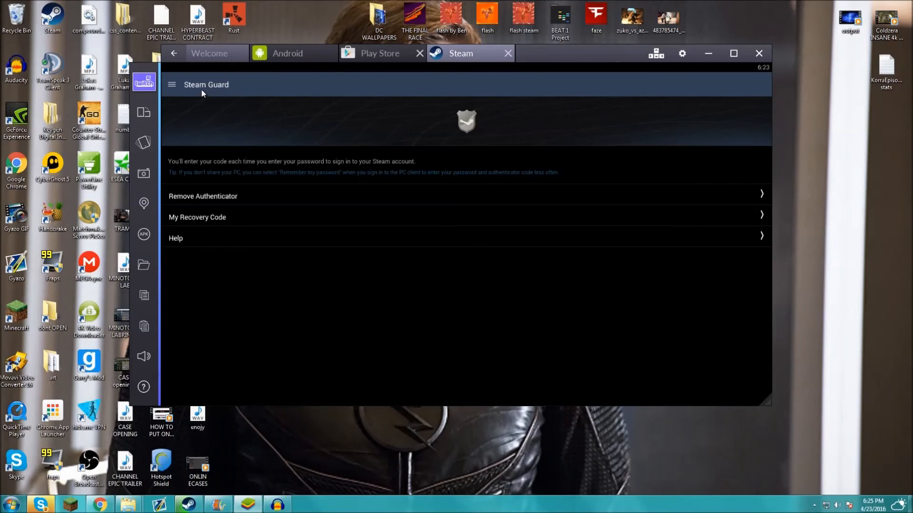
mouse_move(390, 103)
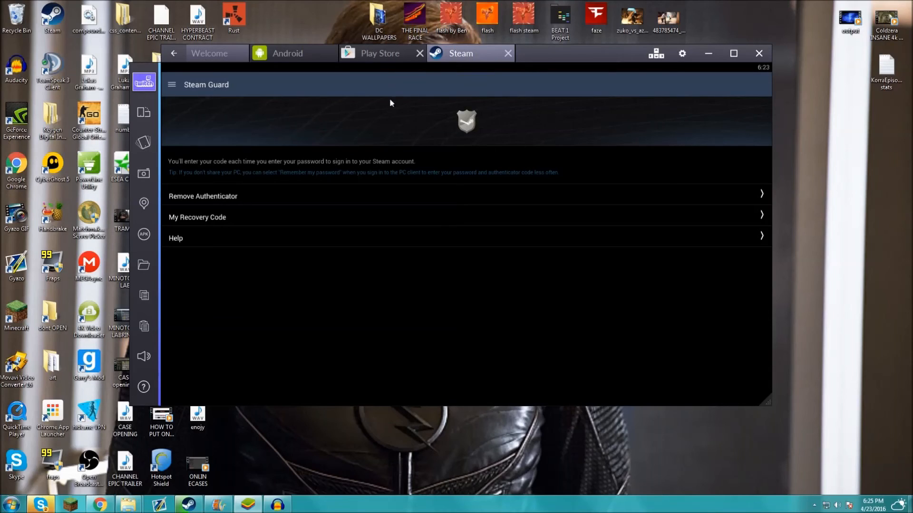
mouse_move(437, 94)
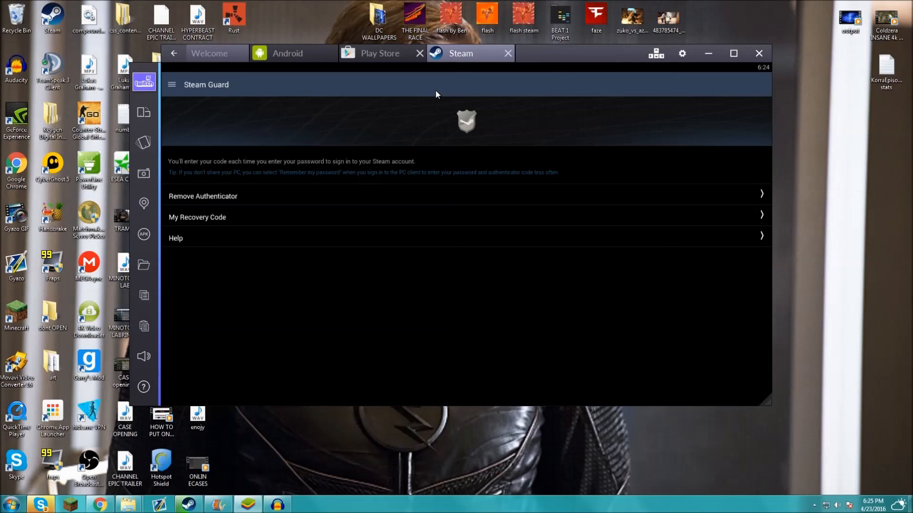
- Bring up the Steam app's navigation menu over the Steam Guard page
click(171, 85)
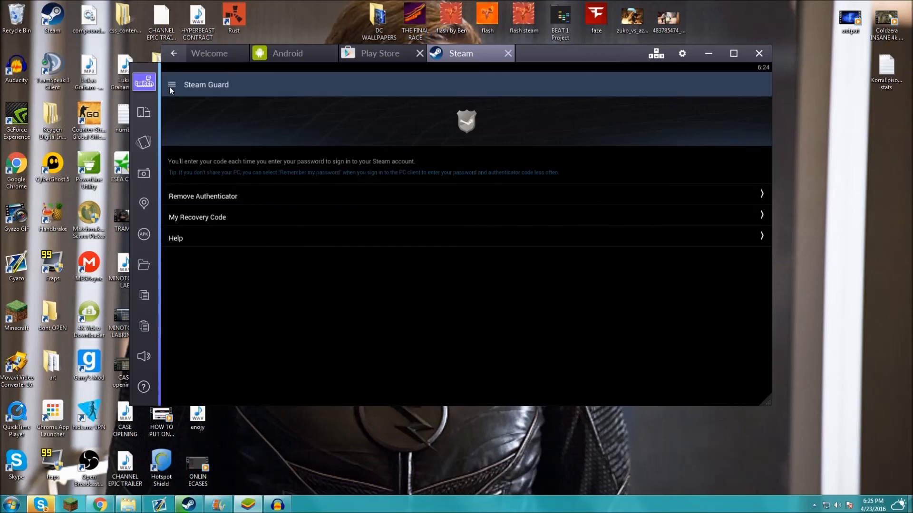
click(171, 85)
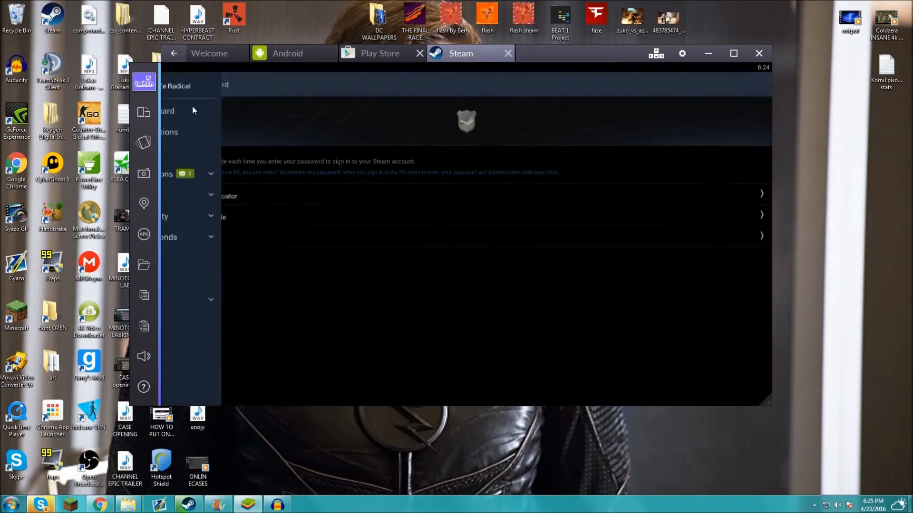